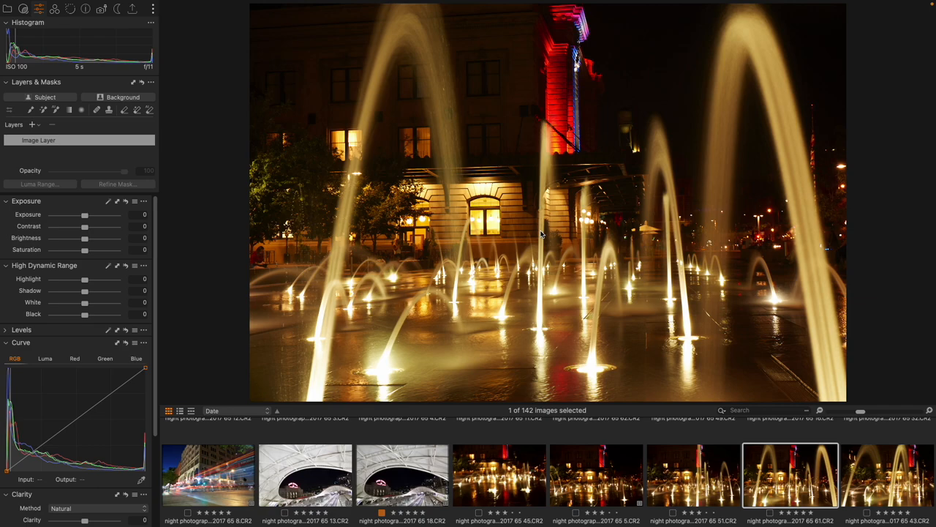
mouse_move(827, 264)
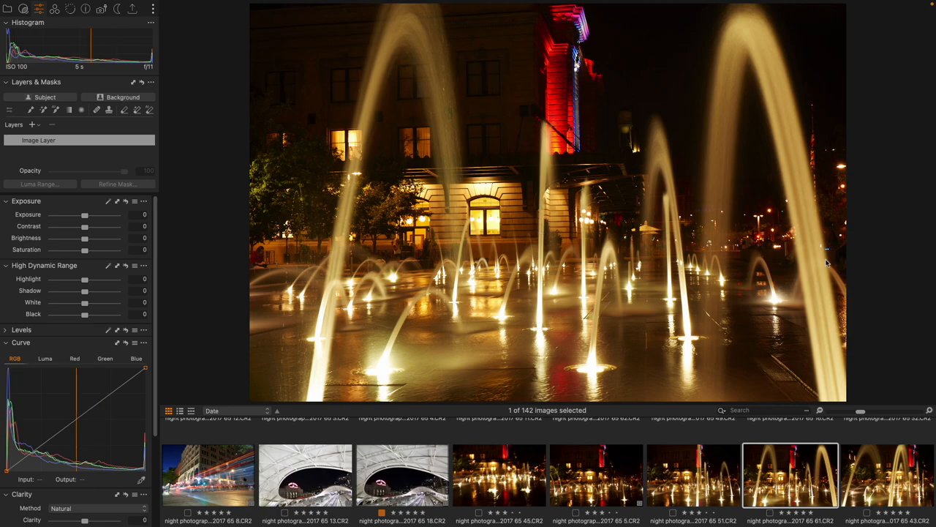
mouse_move(406, 31)
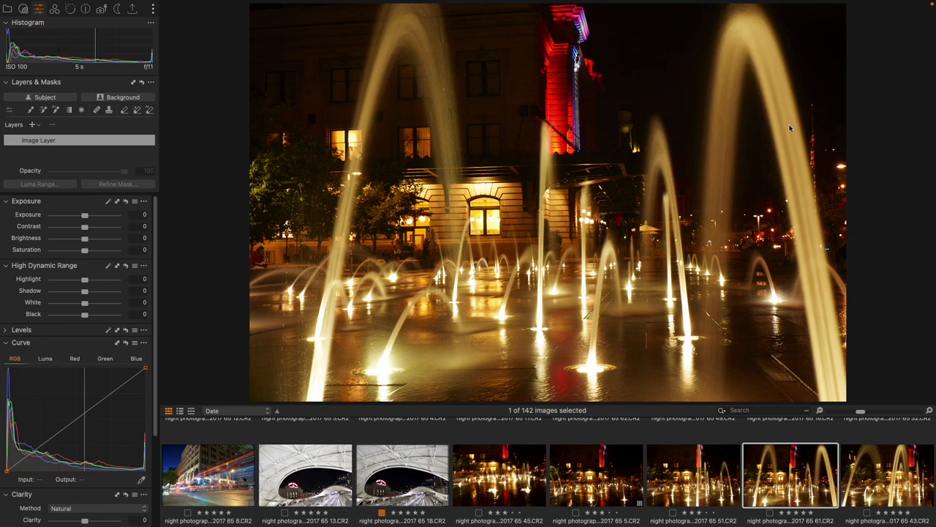
mouse_move(684, 102)
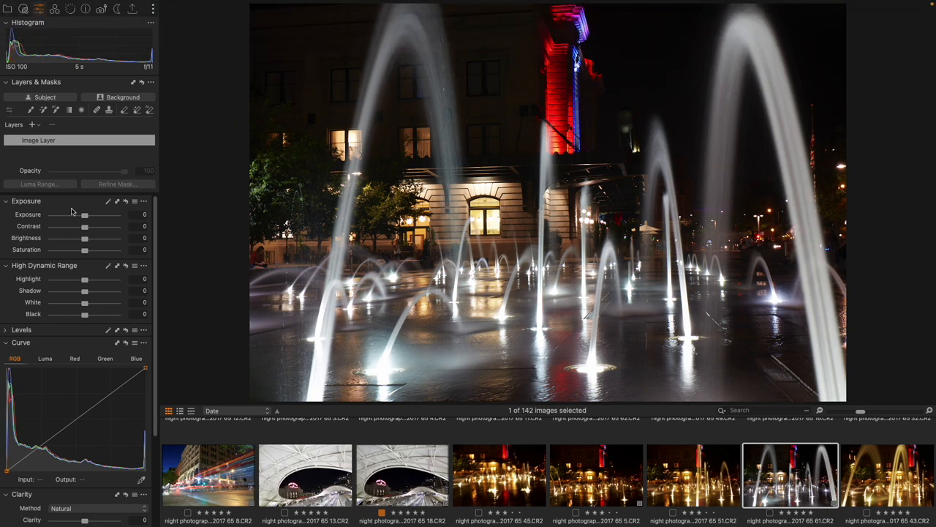
Step: Raise the Exposure tool's Brightness slider to about 30
drag(84, 238, 92, 238)
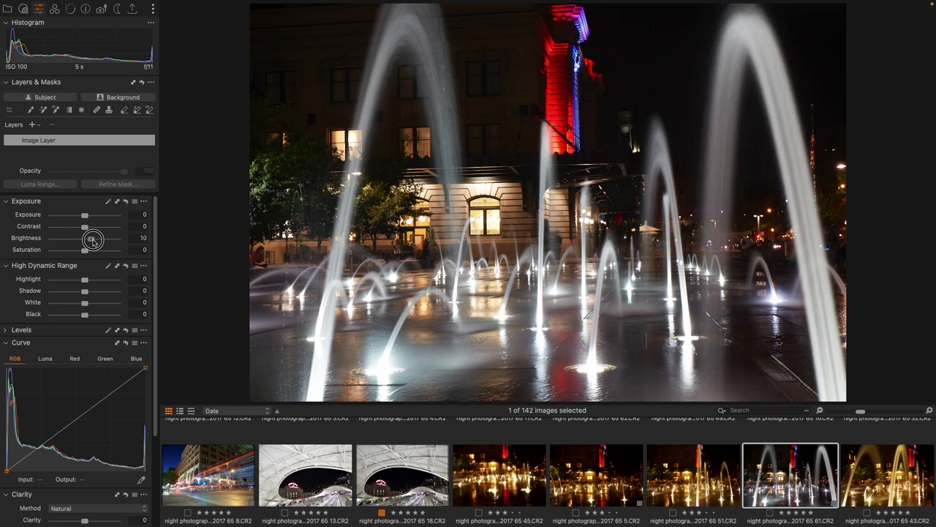
drag(84, 238, 107, 238)
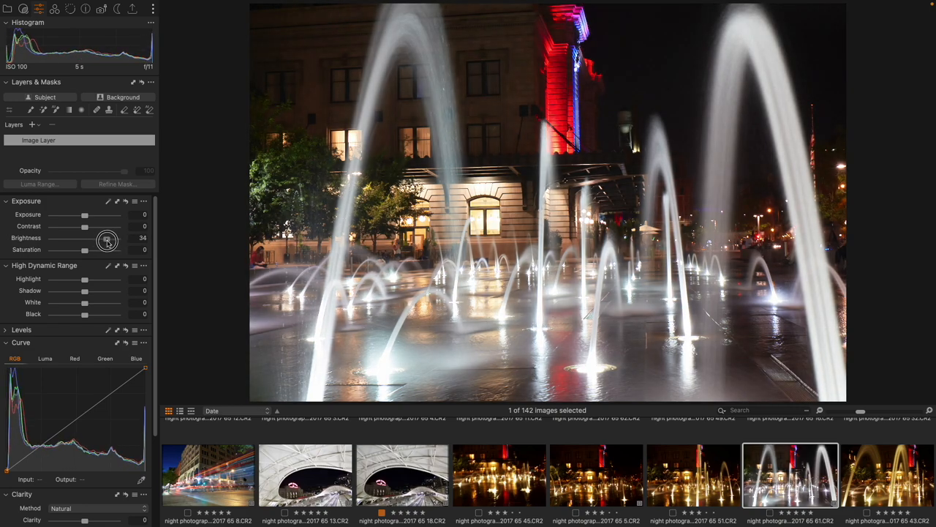
drag(106, 238, 103, 238)
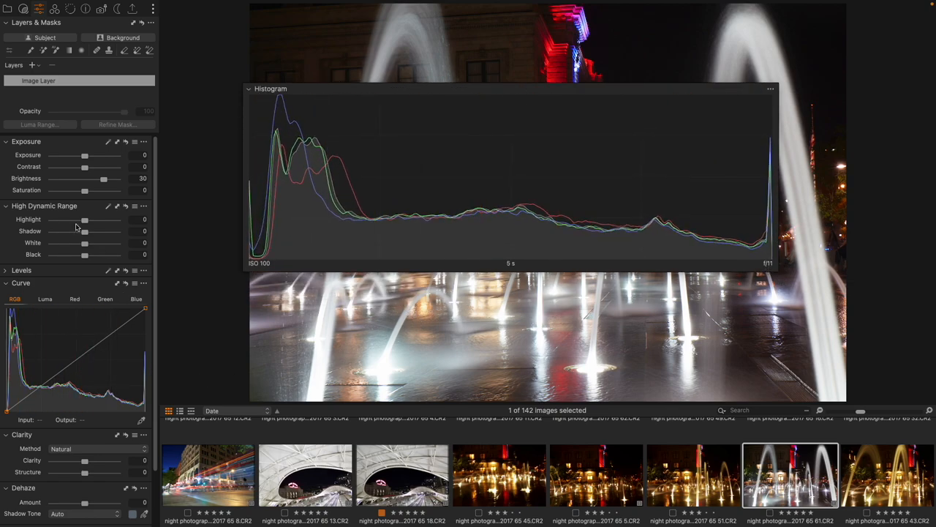
Step: Set Highlight to -20, Shadow to 6, Black to -27, and Saturation to -39
drag(84, 220, 77, 219)
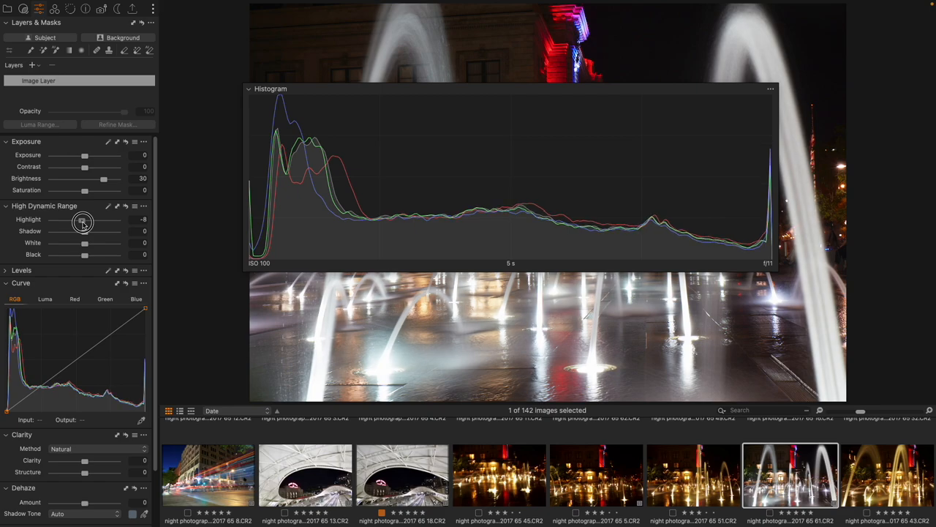
drag(83, 219, 77, 219)
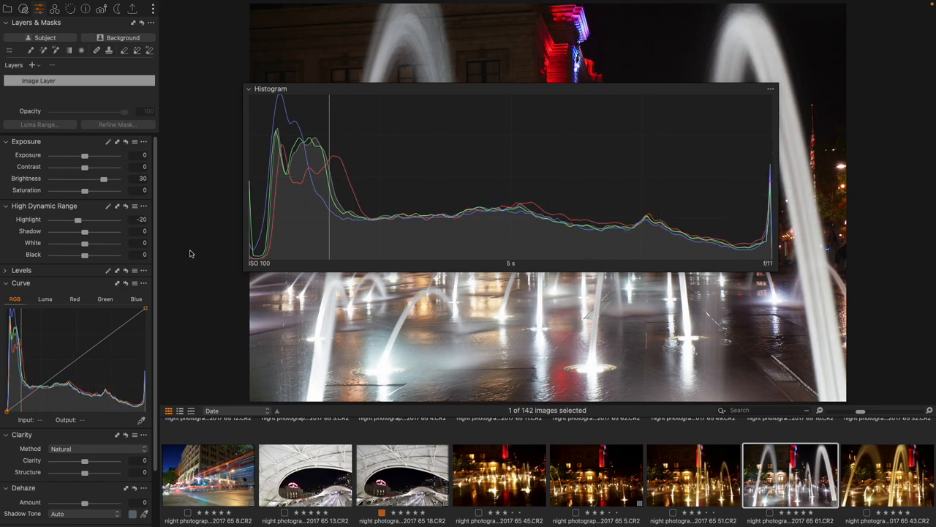
drag(85, 230, 87, 230)
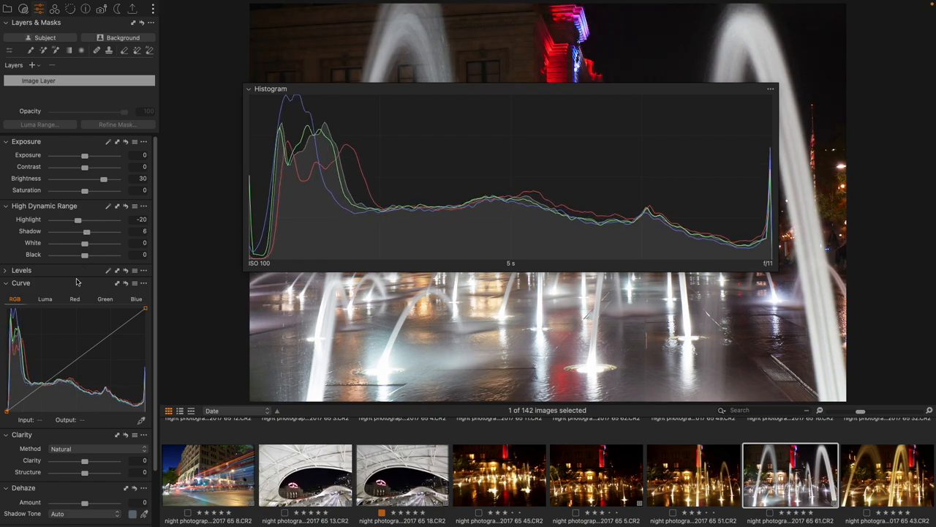
drag(84, 254, 76, 253)
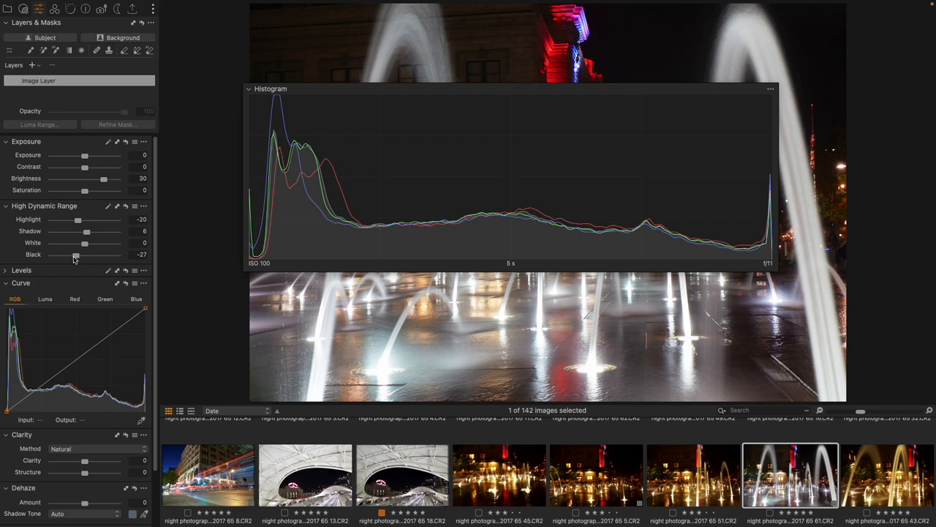
mouse_move(77, 200)
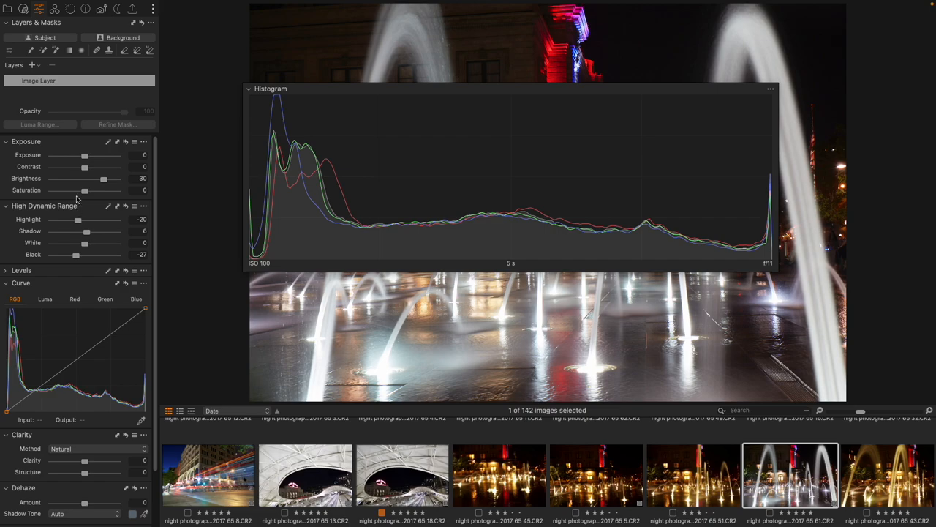
drag(84, 190, 73, 190)
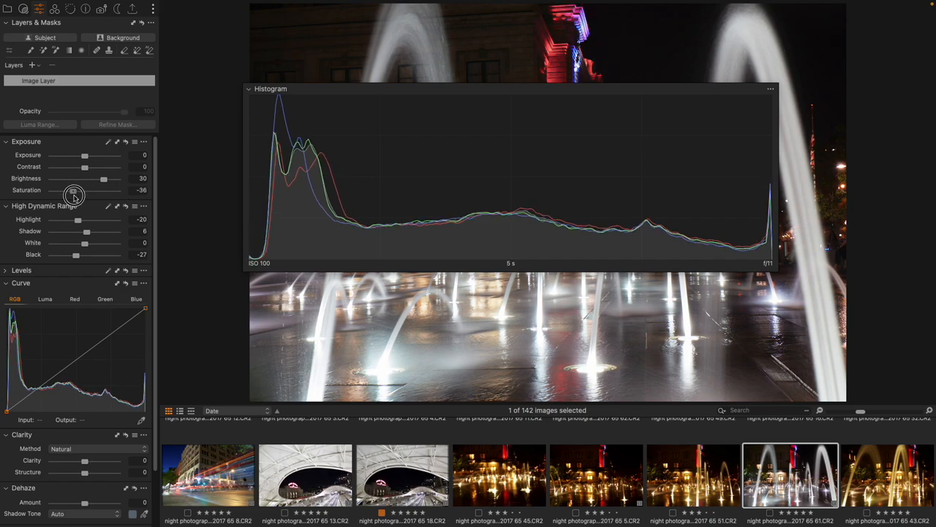
drag(75, 190, 71, 189)
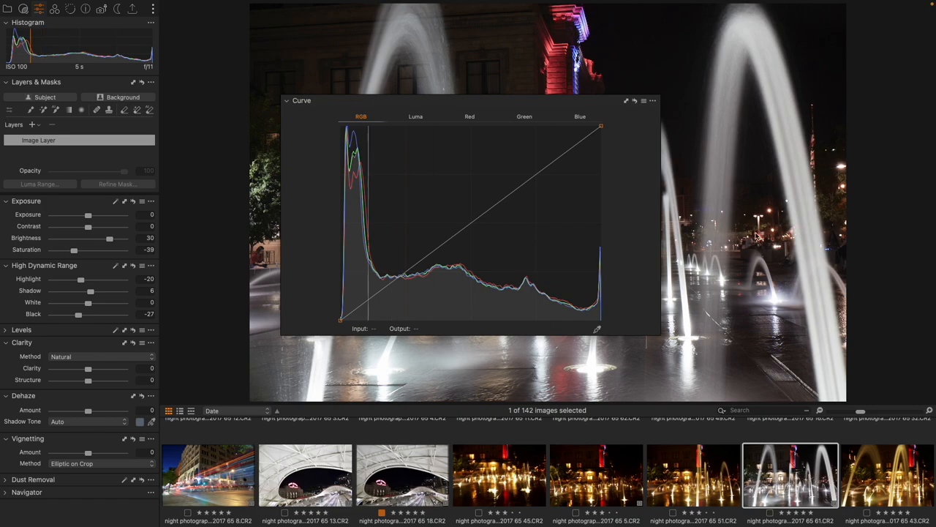
Step: Add a highlight point and pull a lower point down into a gentle RGB S-curve
click(581, 138)
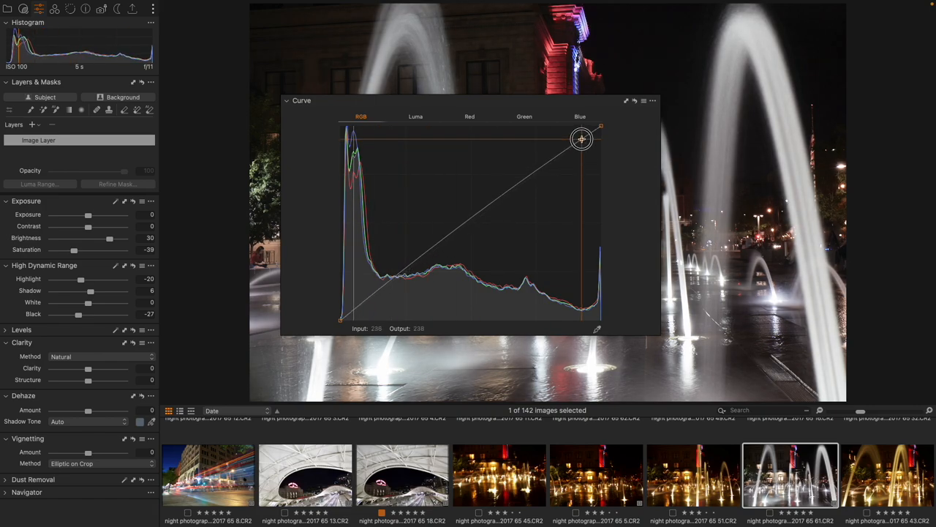
drag(582, 139, 386, 292)
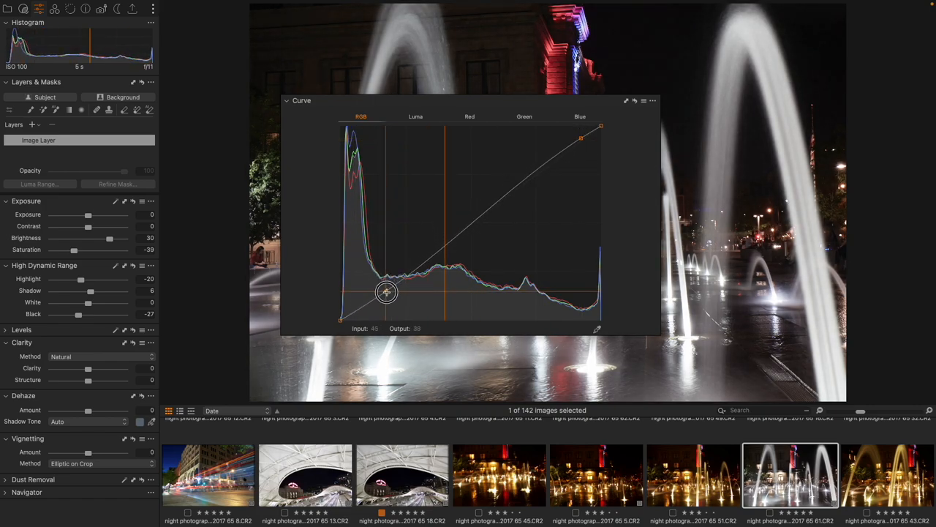
drag(386, 291, 388, 295)
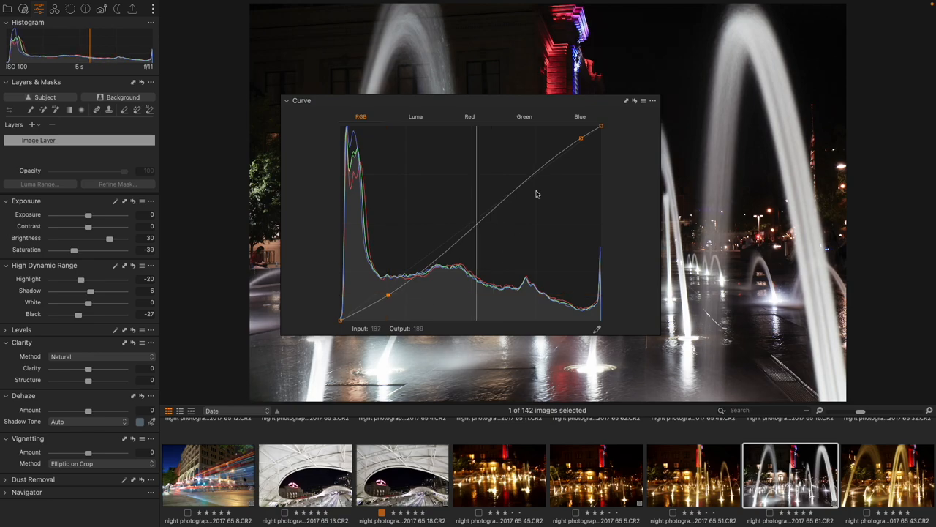
mouse_move(434, 110)
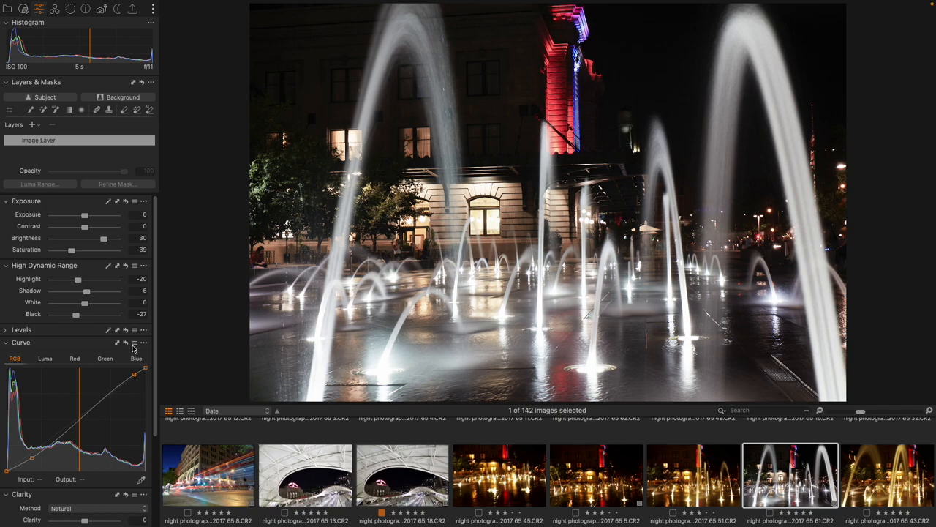
mouse_move(161, 325)
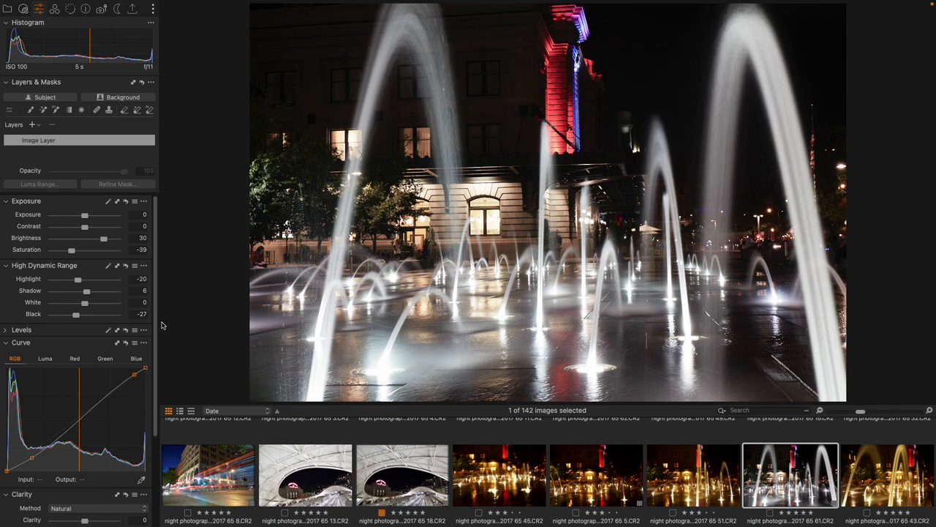
mouse_move(100, 249)
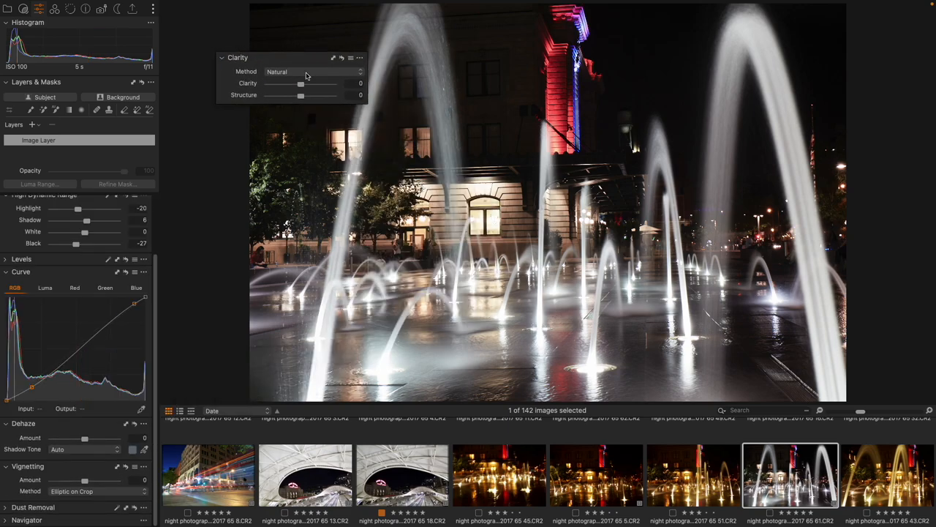
Step: Raise Clarity to 39 and switch the Clarity method to Punch
drag(300, 83, 313, 83)
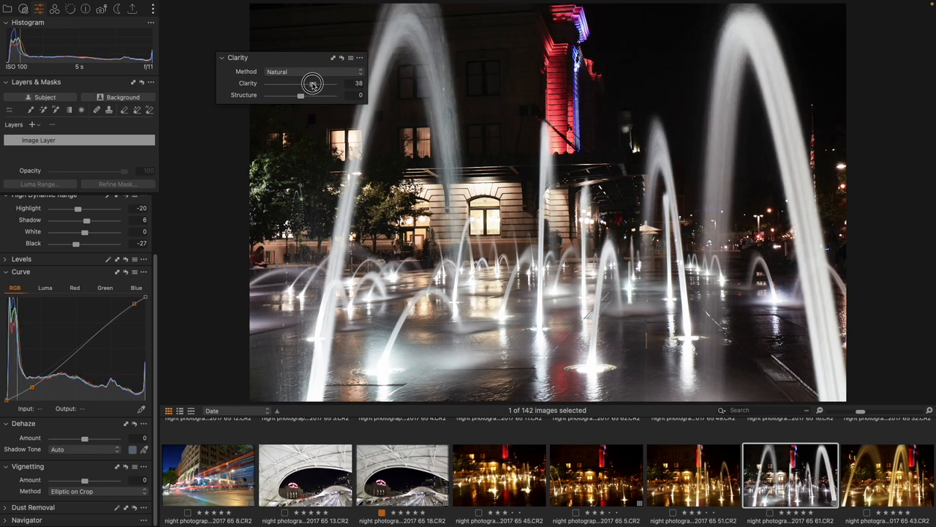
drag(309, 83, 313, 83)
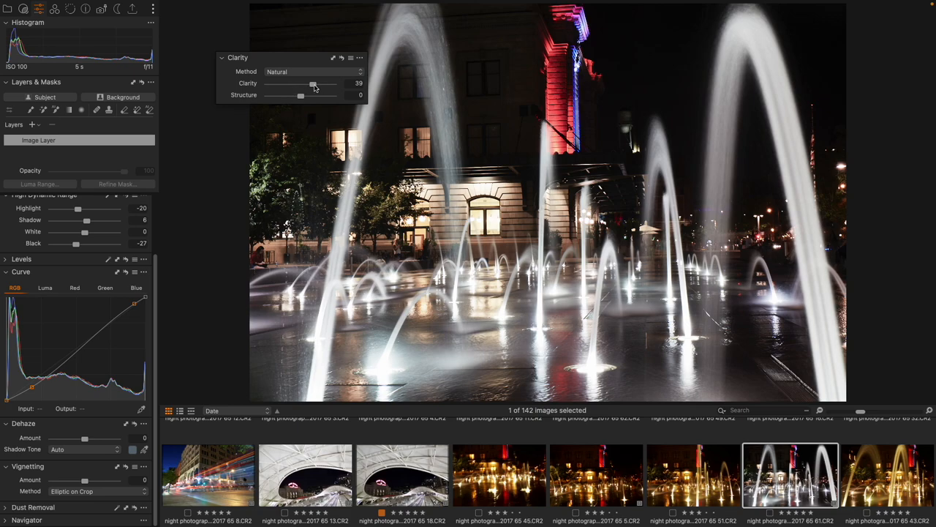
mouse_move(294, 77)
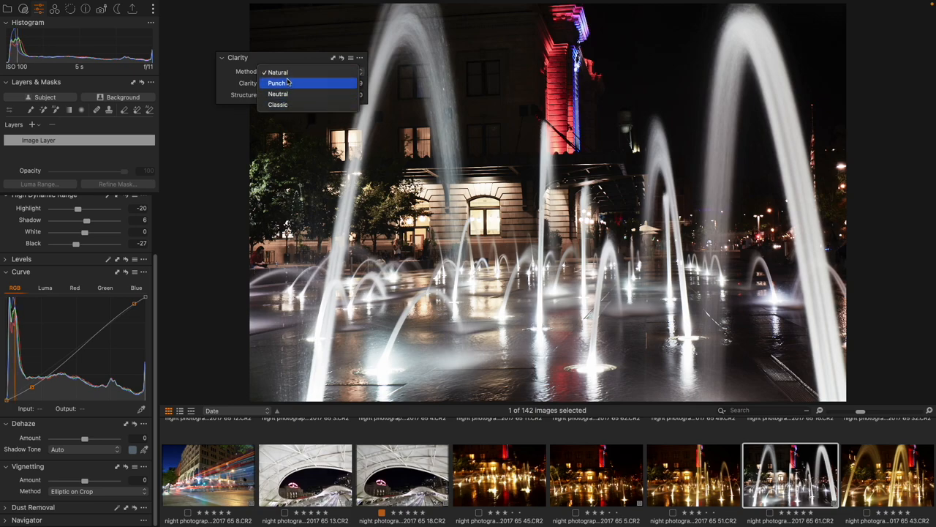
click(278, 83)
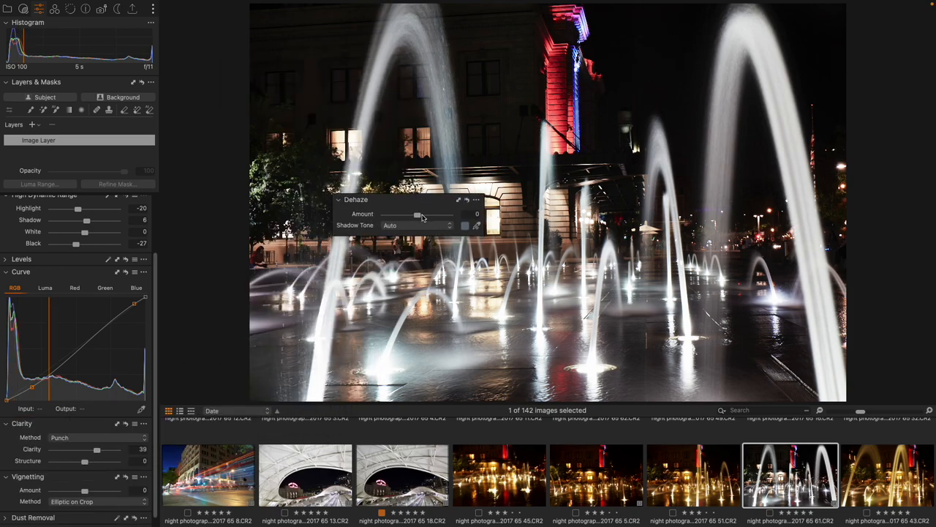
Step: Set the Dehaze shadow tone to Manual with a dehaze amount of 36
click(417, 224)
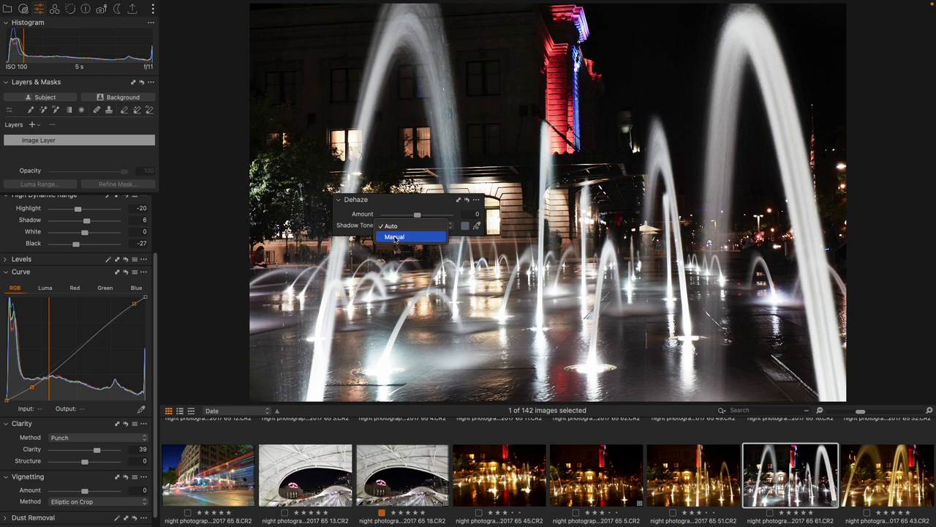
click(394, 236)
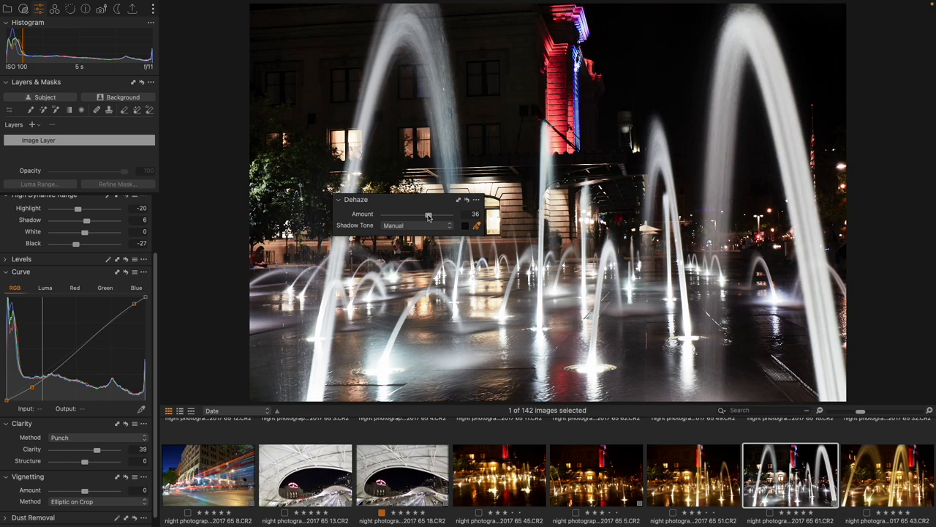
click(70, 8)
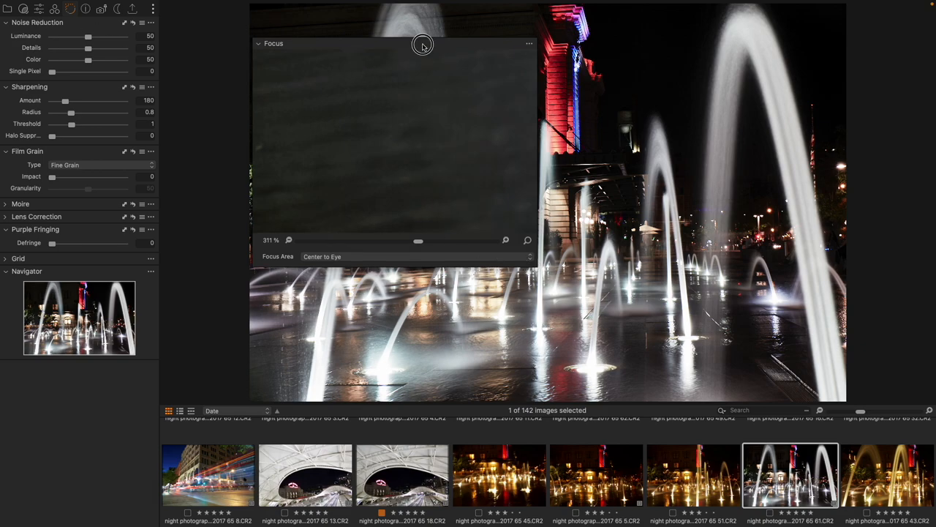
Step: Set Noise Reduction Luminance to 71 and Details to 64, and Sharpening Amount to 399
drag(423, 43, 446, 137)
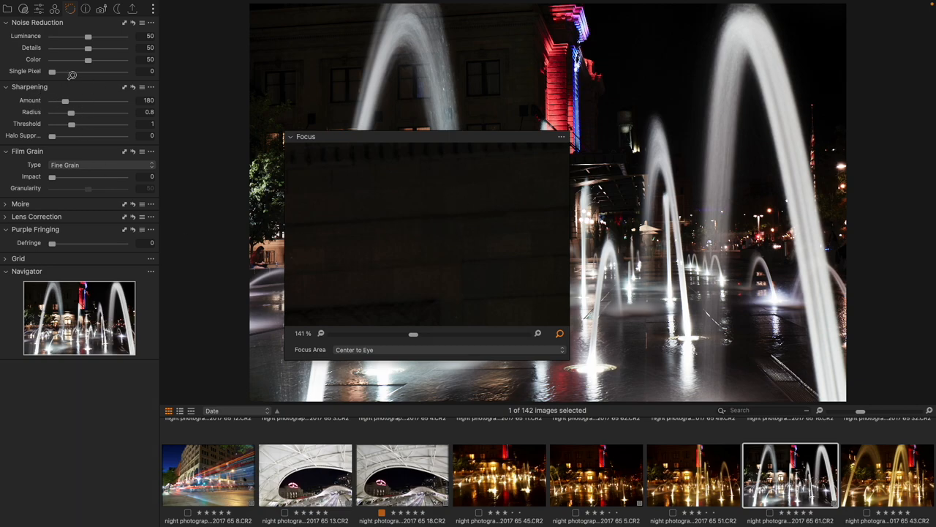
drag(89, 36, 96, 36)
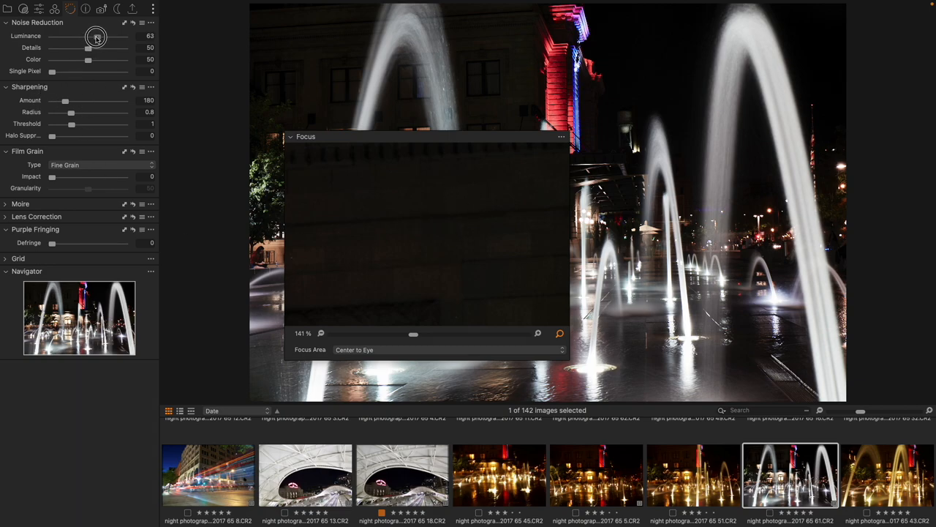
drag(96, 37, 105, 36)
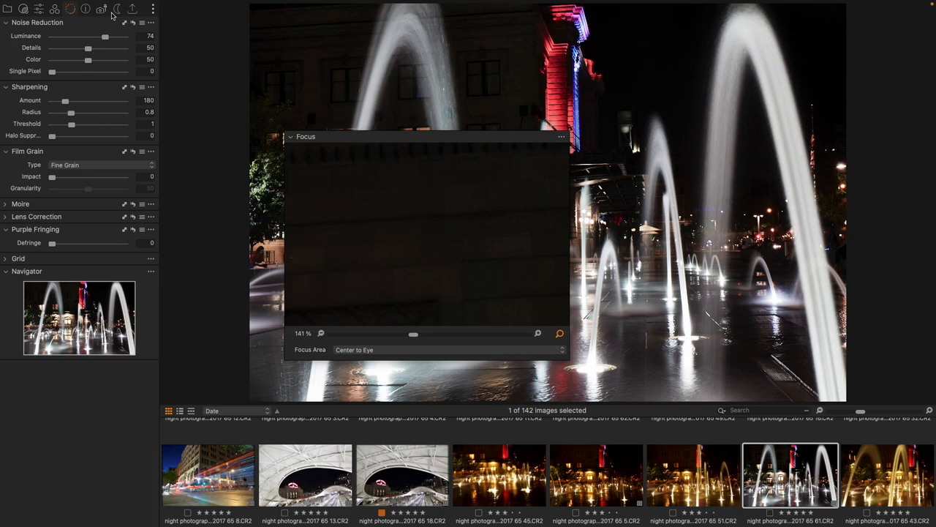
click(85, 8)
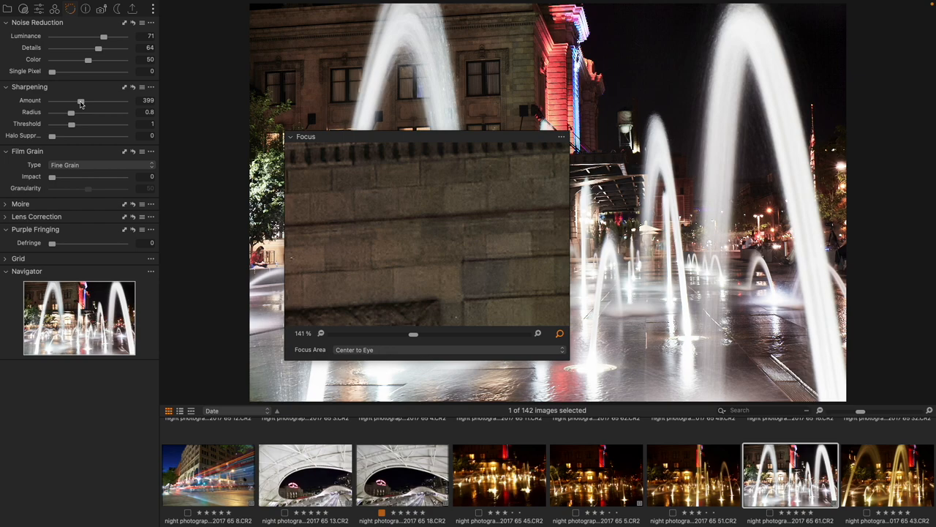
drag(306, 136, 172, 47)
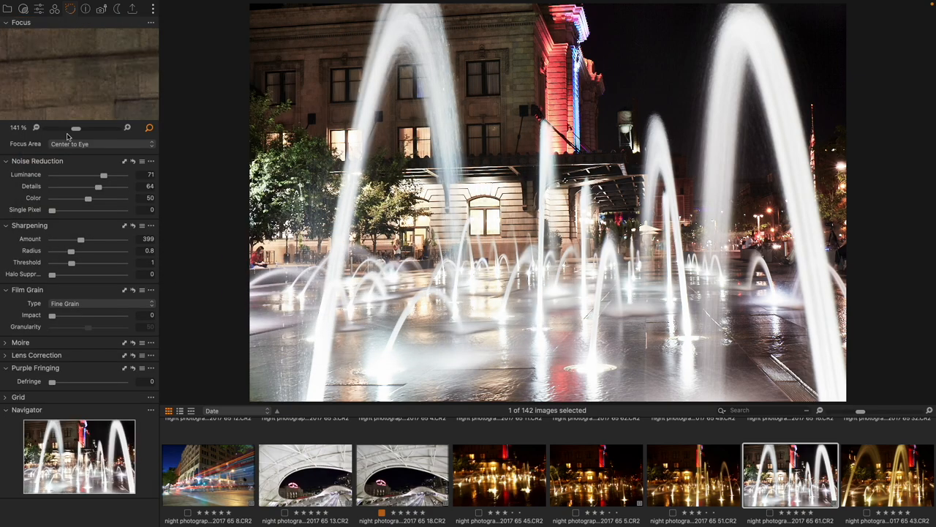
Step: Lower the Exposure slider from 1.95 to 0.89
drag(75, 127, 68, 128)
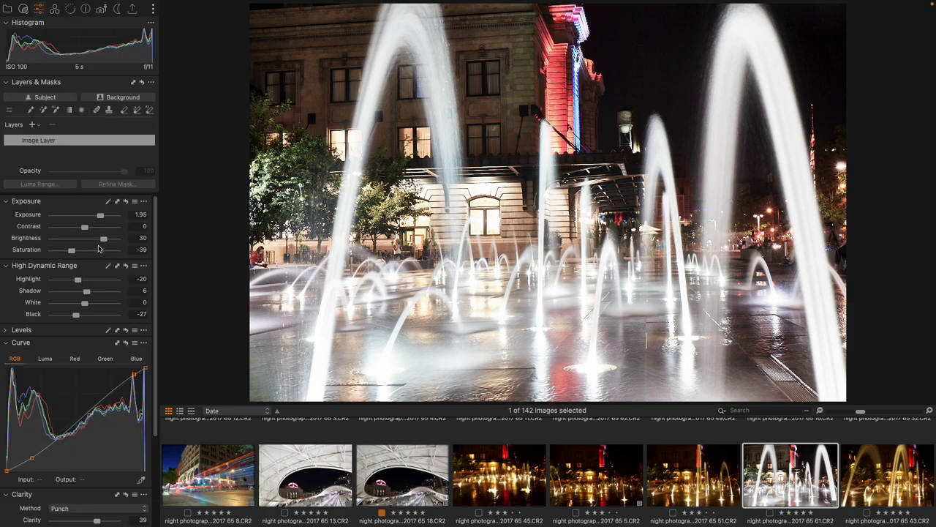
drag(101, 214, 93, 223)
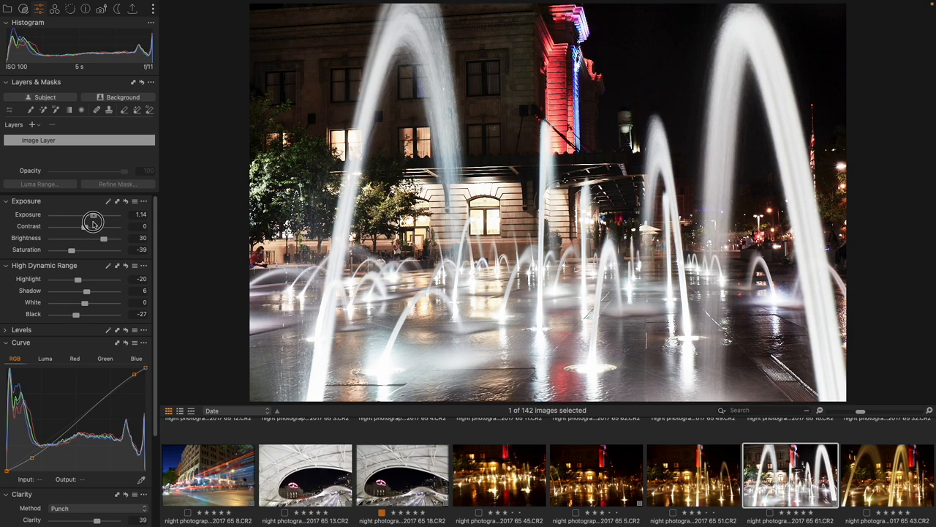
drag(95, 223, 92, 223)
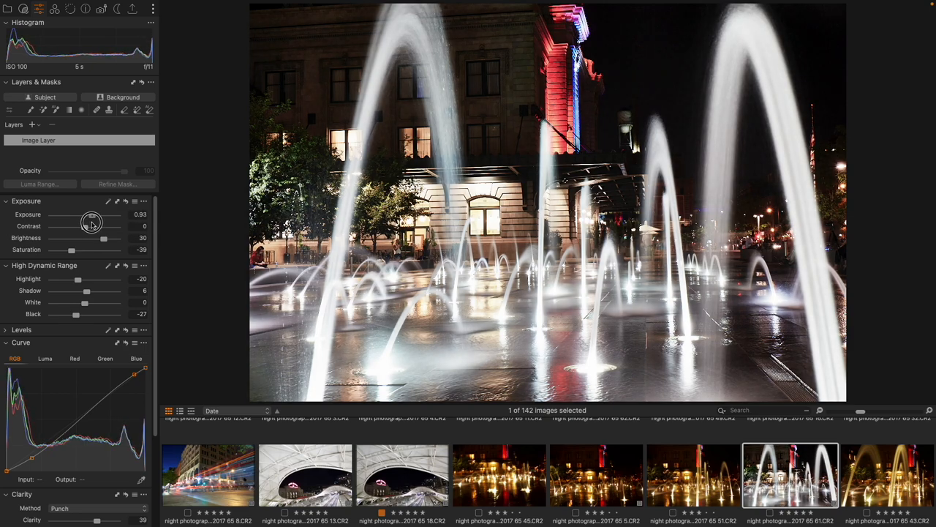
drag(93, 215, 91, 214)
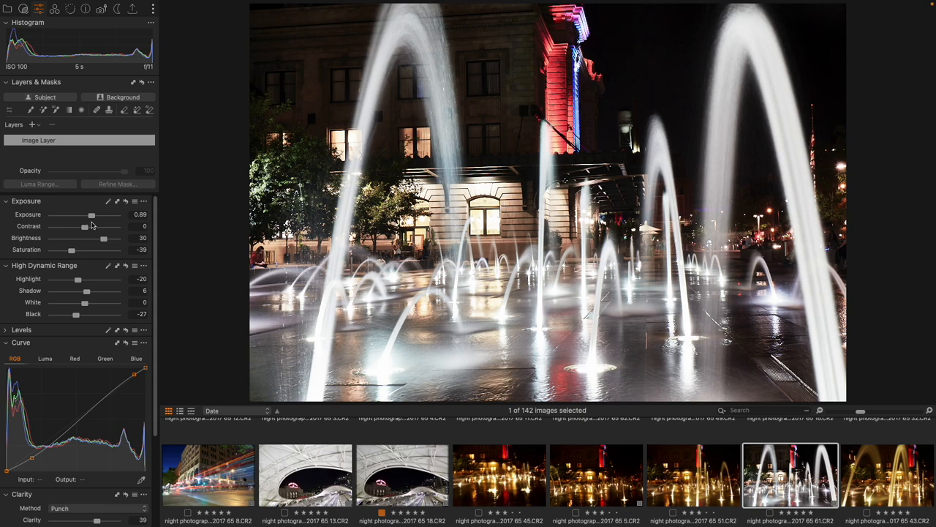
scroll(down, 3)
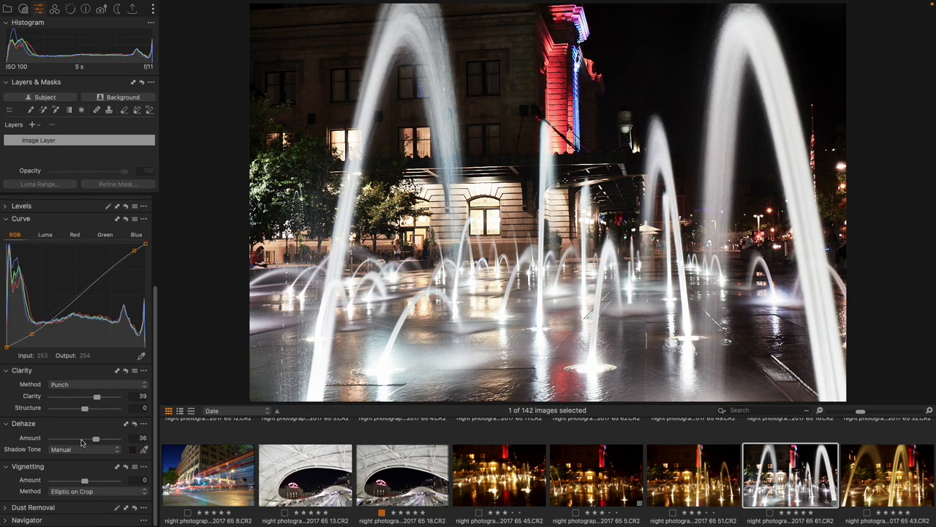
Step: Set the Vignetting Amount to -0.82 and copy the photo's adjustments
drag(86, 479, 76, 482)
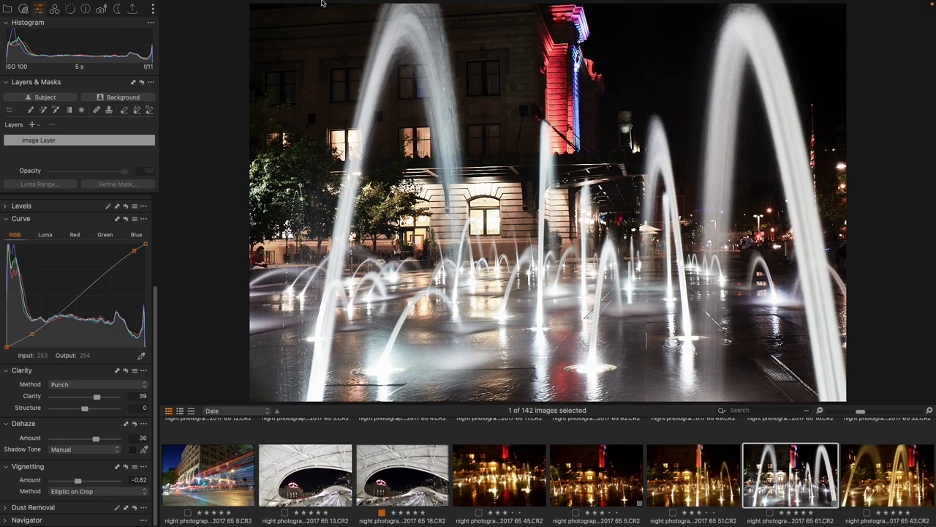
click(593, 33)
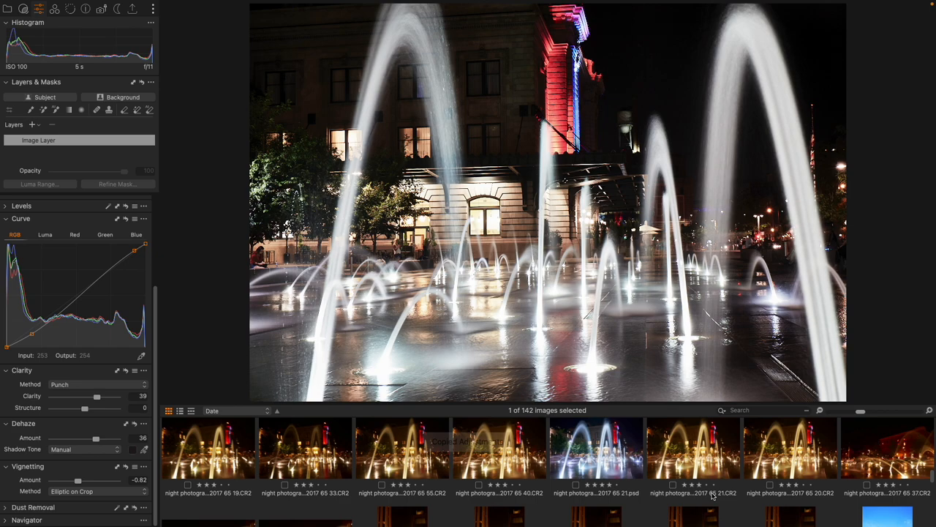
scroll(right, 3)
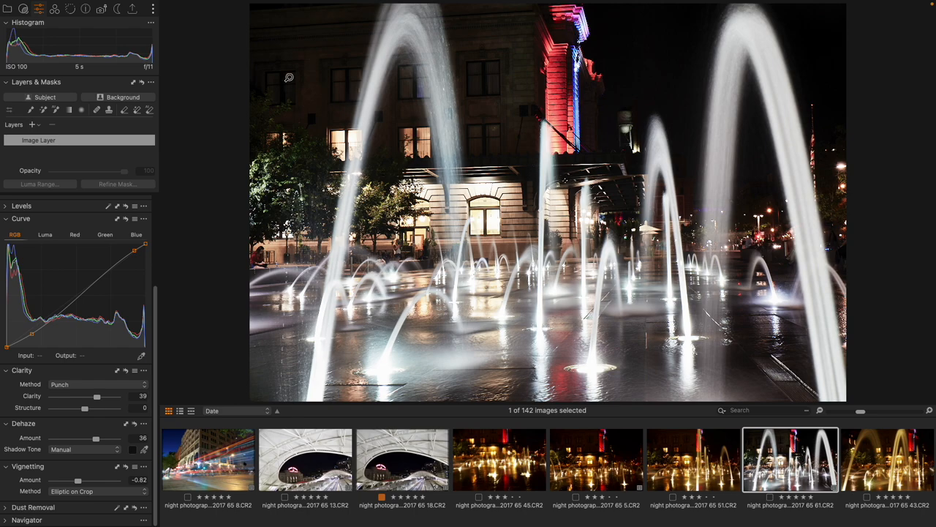
mouse_move(250, 70)
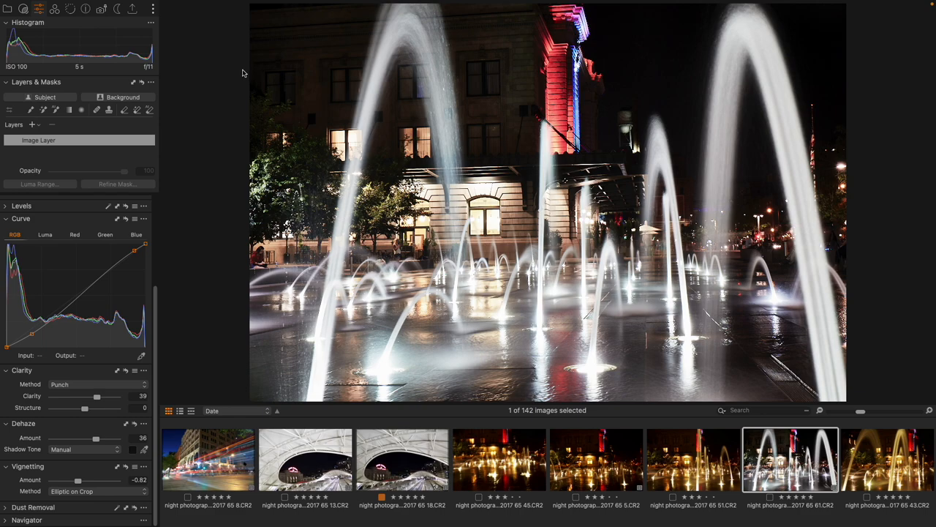
Step: Save a user style named 'cool nighttime city' with Exposure unticked
click(267, 33)
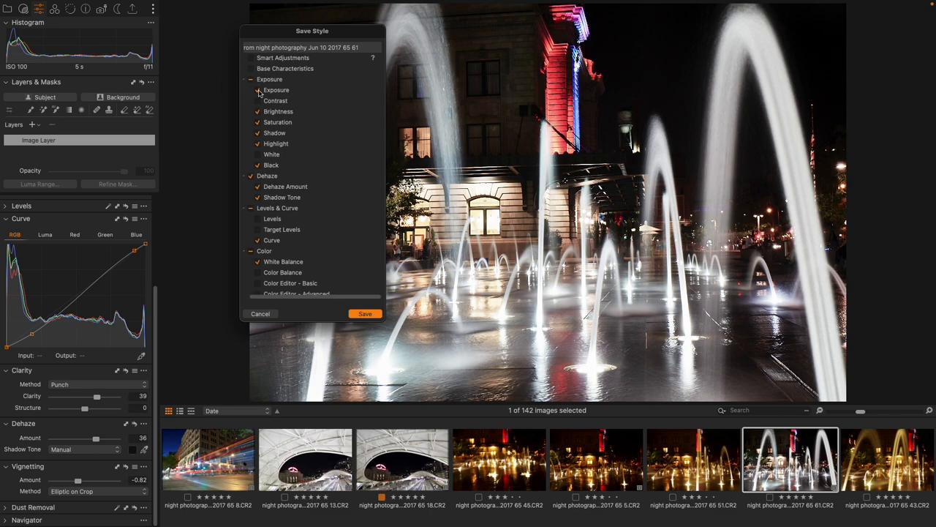
click(257, 89)
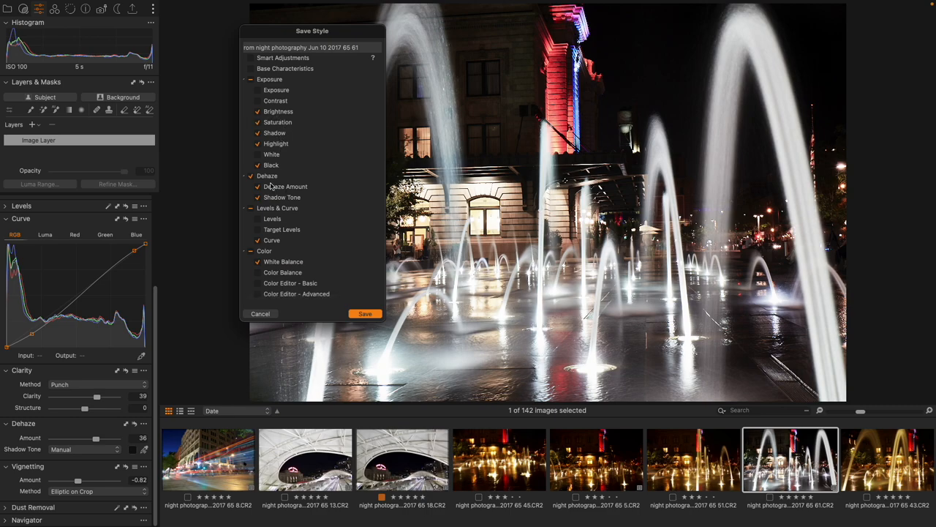
mouse_move(276, 241)
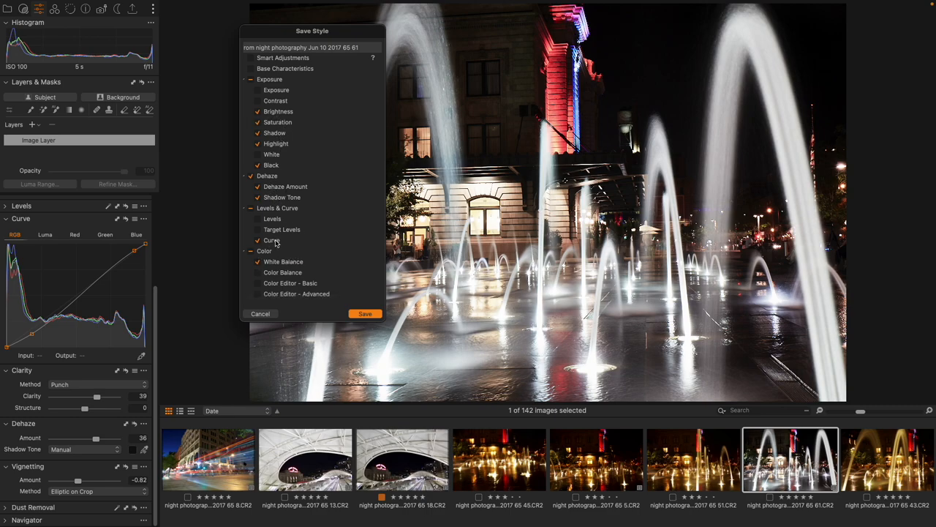
scroll(down, 3)
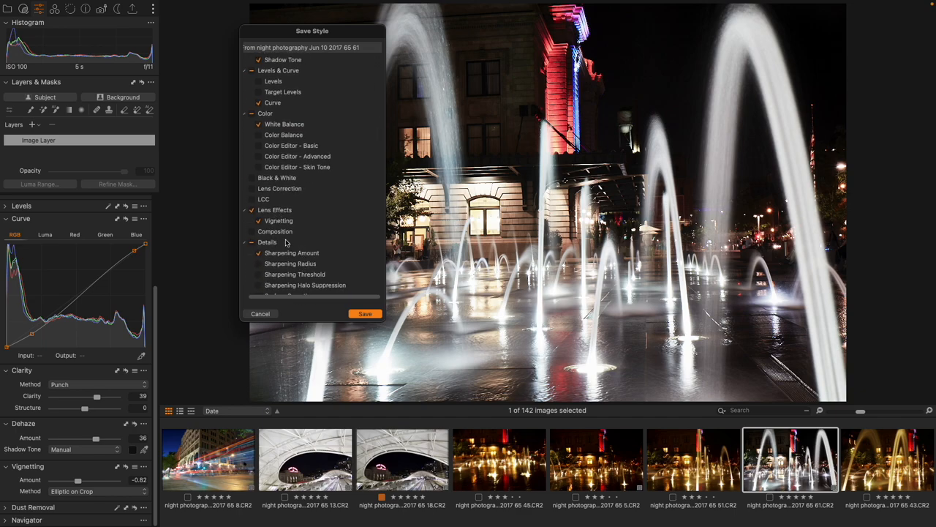
scroll(up, 3)
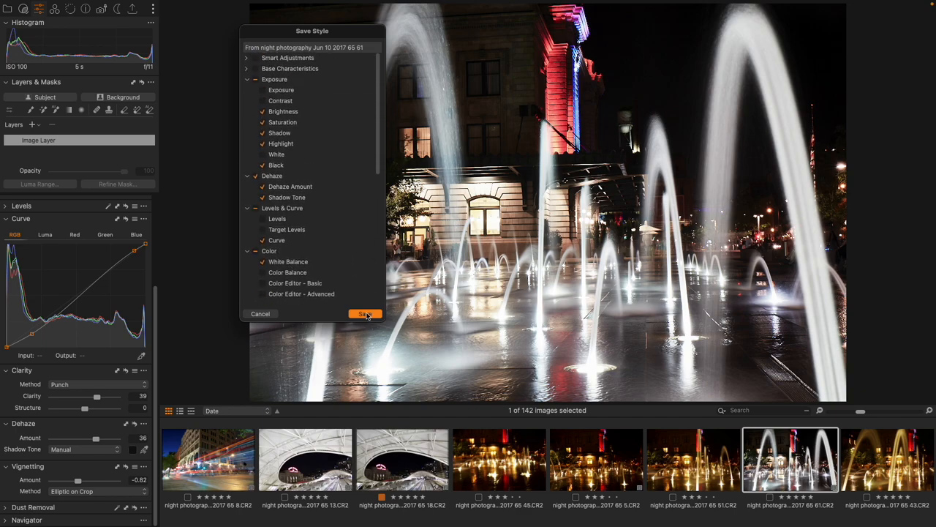
click(365, 314)
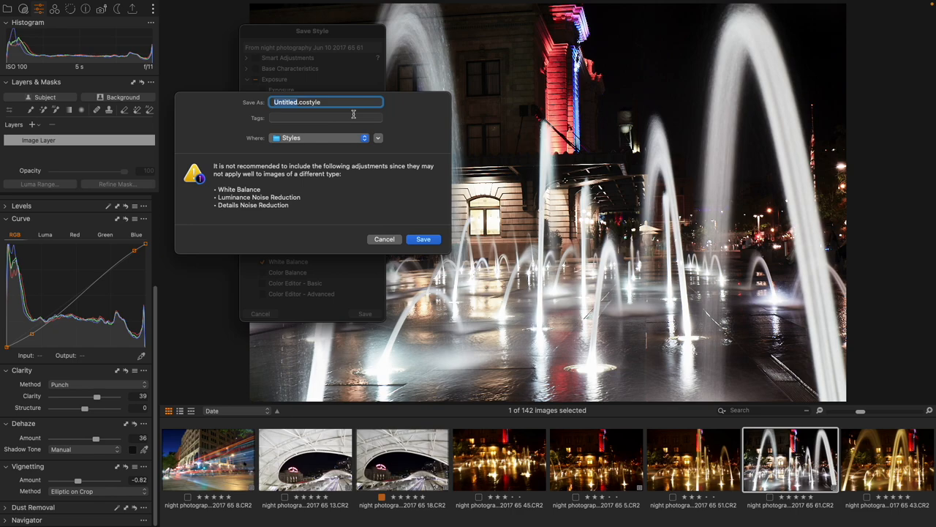
text(cool nighttime city)
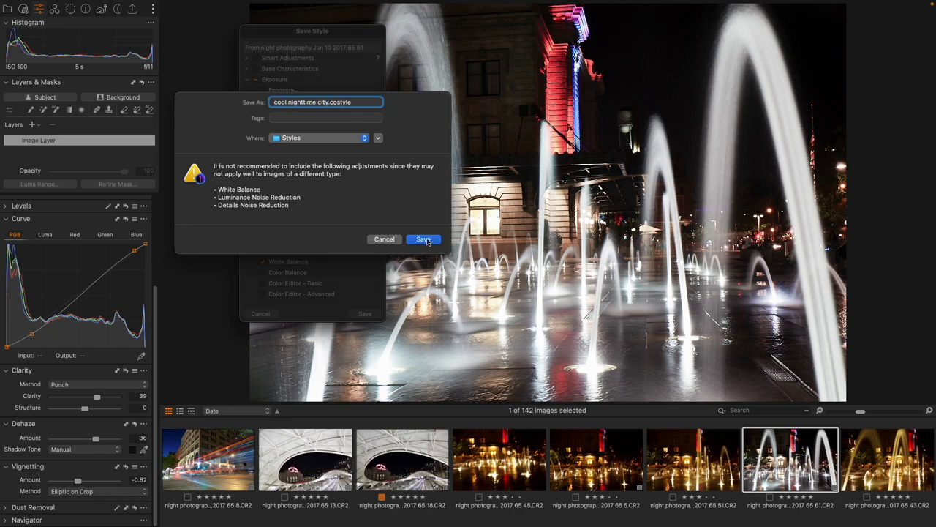
click(425, 239)
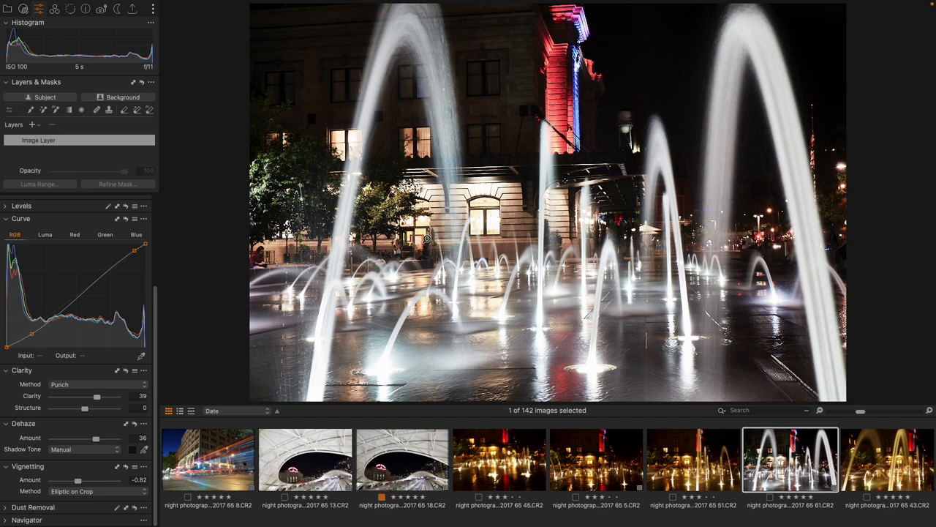
mouse_move(817, 80)
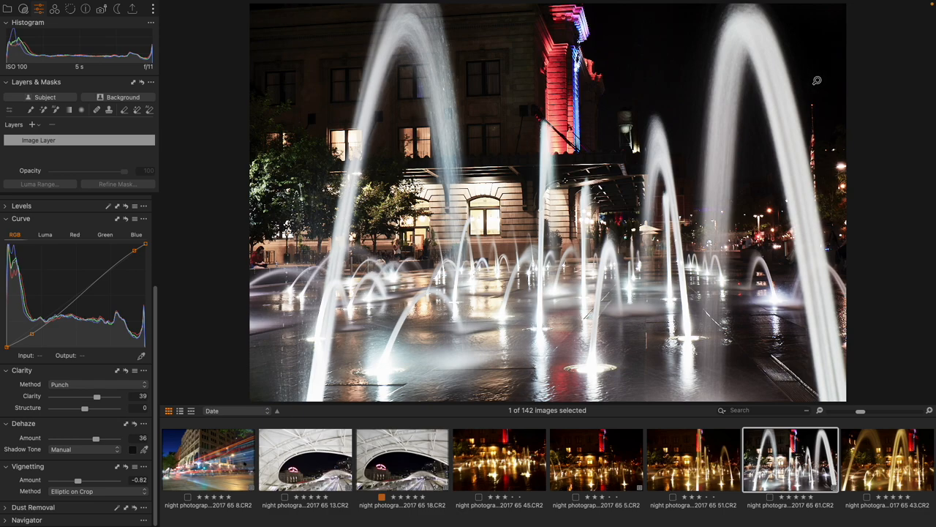